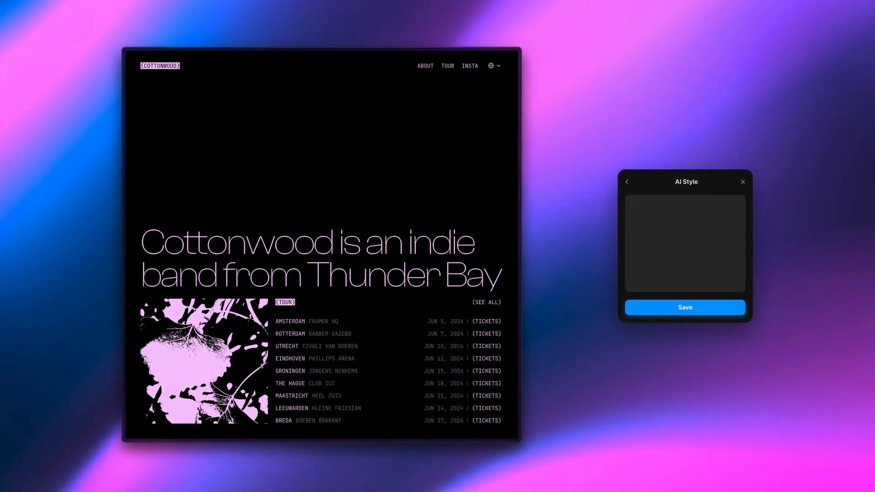
Save the casual Dutch and dog-voice translation styles from the AI Style preview
type("Translate with a casual tone for my")
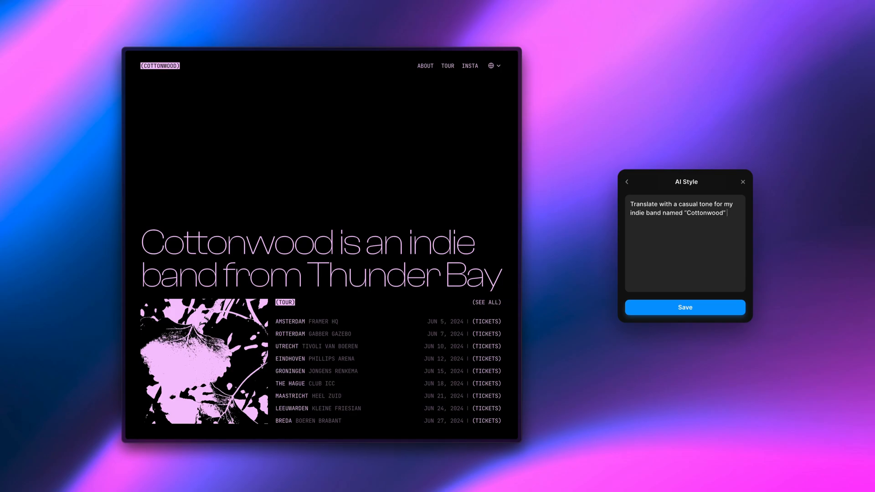
left_click(684, 308)
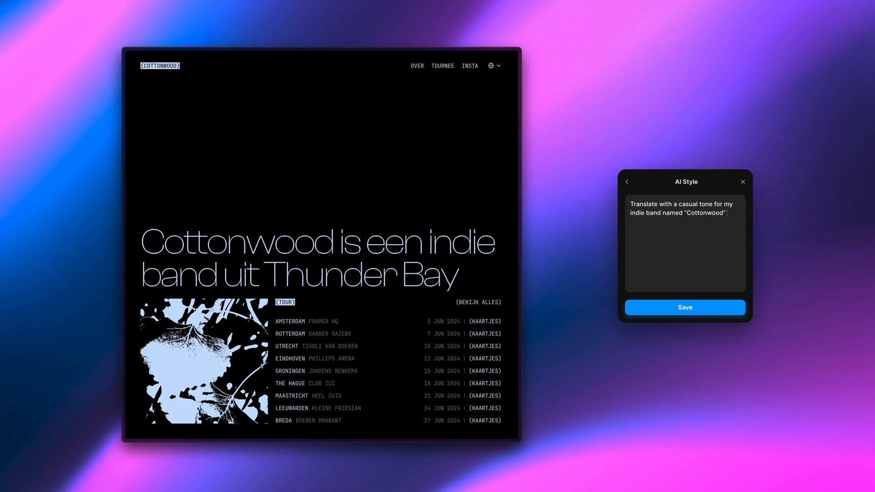
key("BackSpace")
type("Translate as if you are literally a dog")
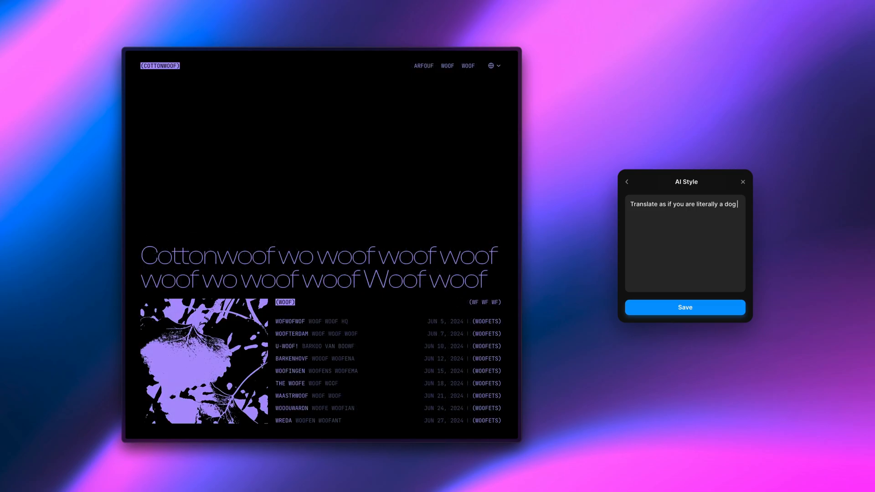
left_click(684, 307)
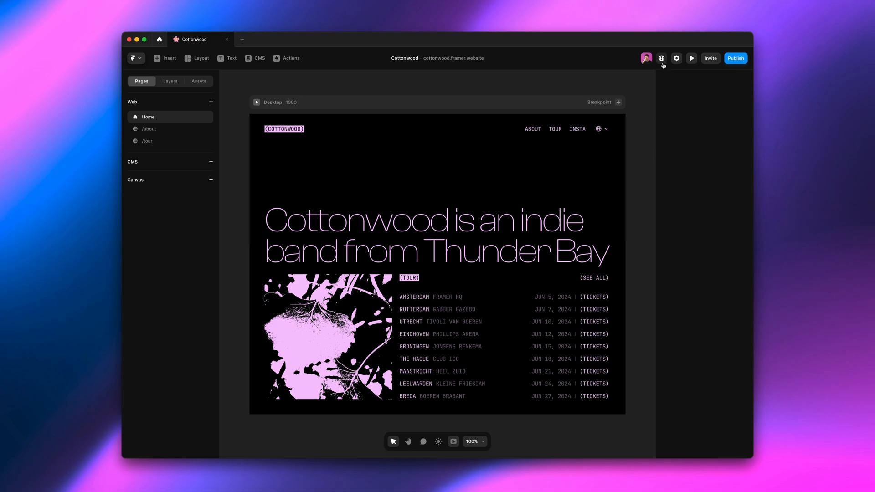
Open the Dutch locale's options and enter a casual-tone AI Style translation prompt
left_click(661, 58)
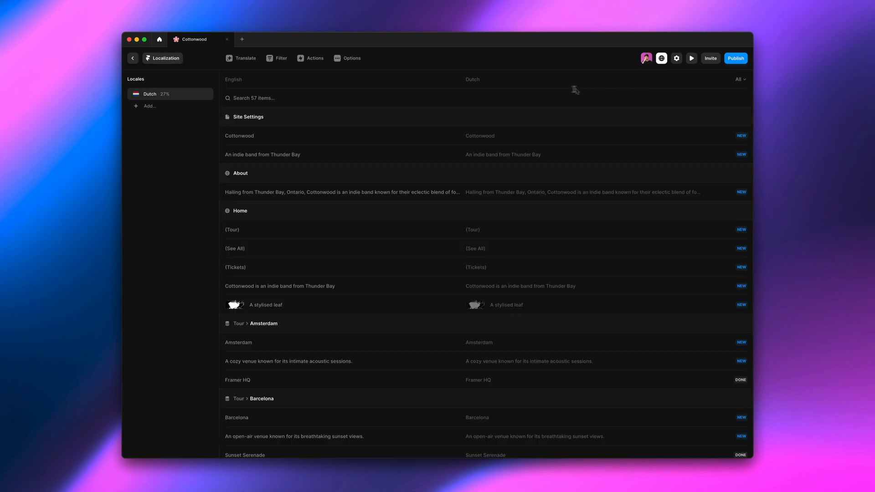
left_click(350, 57)
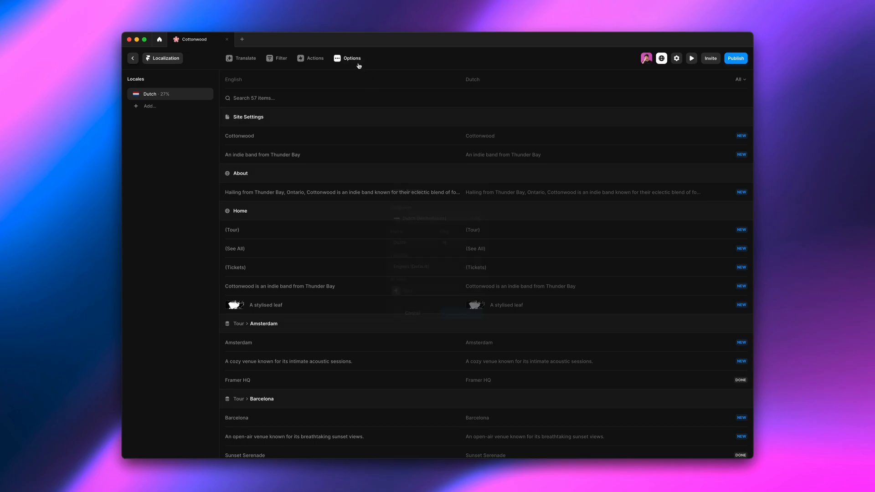
left_click(346, 58)
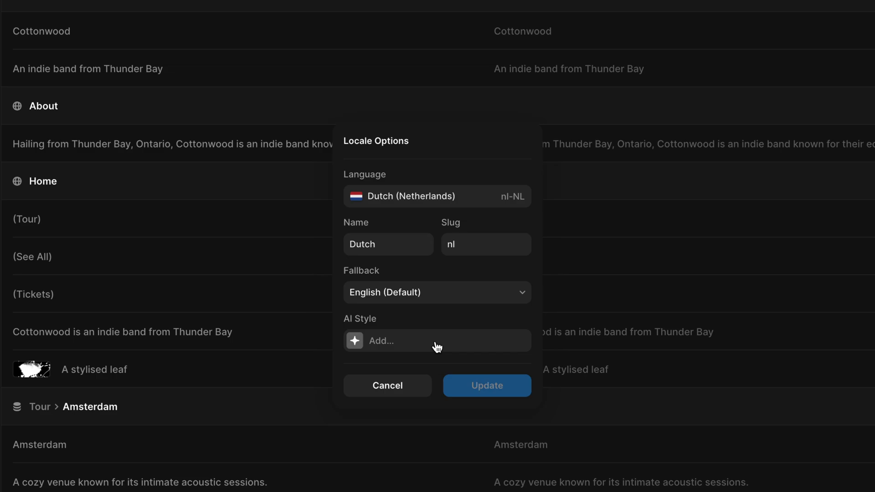
left_click(437, 340)
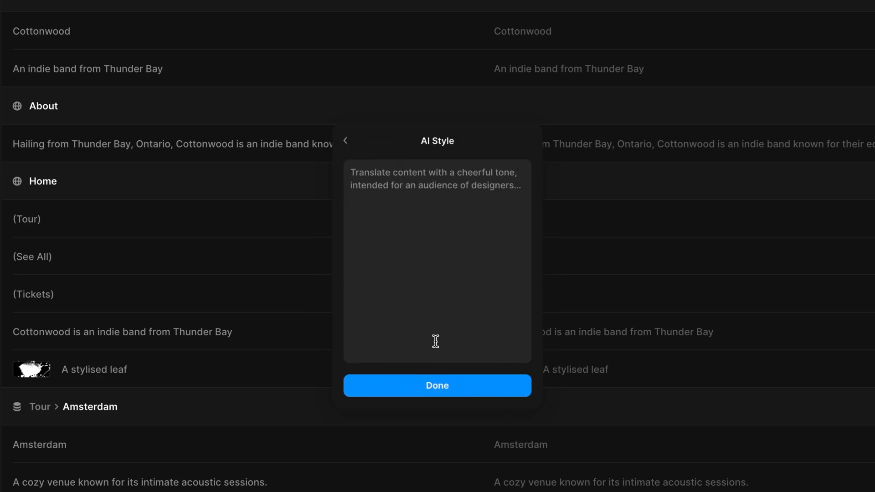
left_click(437, 259)
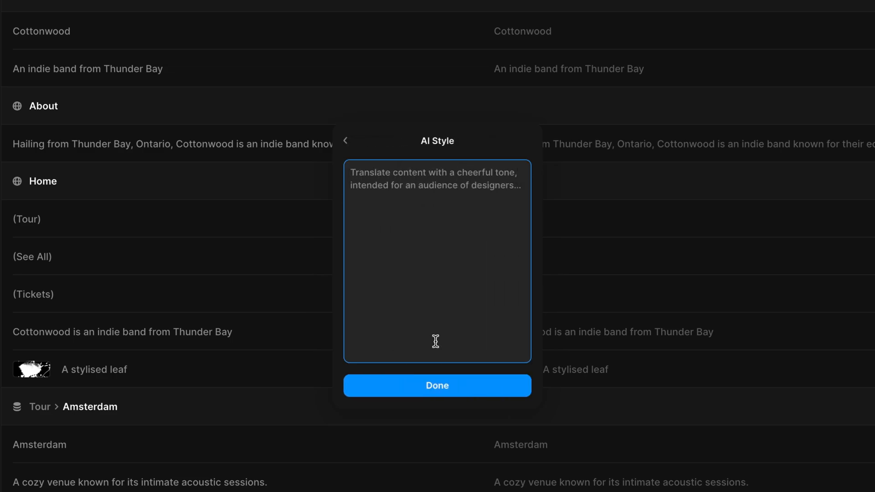
type("Translate with a casual tone for...")
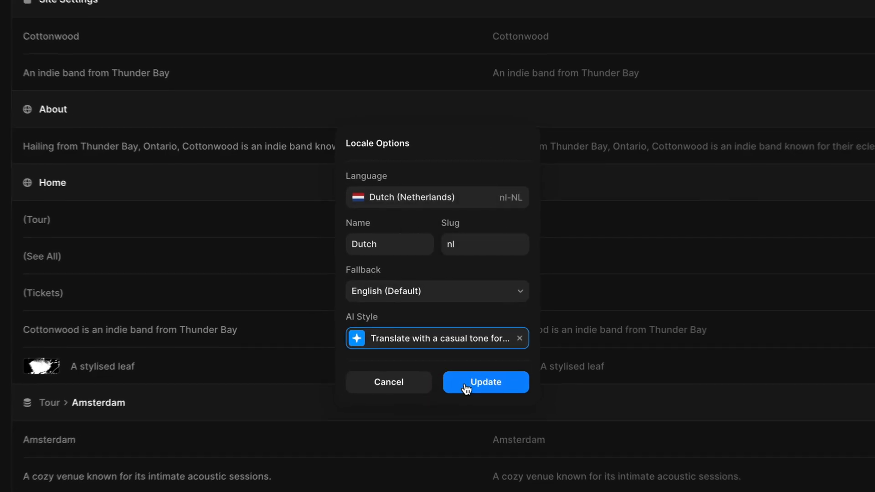
Update the Dutch locale options, saving the AI Style and rendering Cottonwood as Katoenhout
left_click(485, 382)
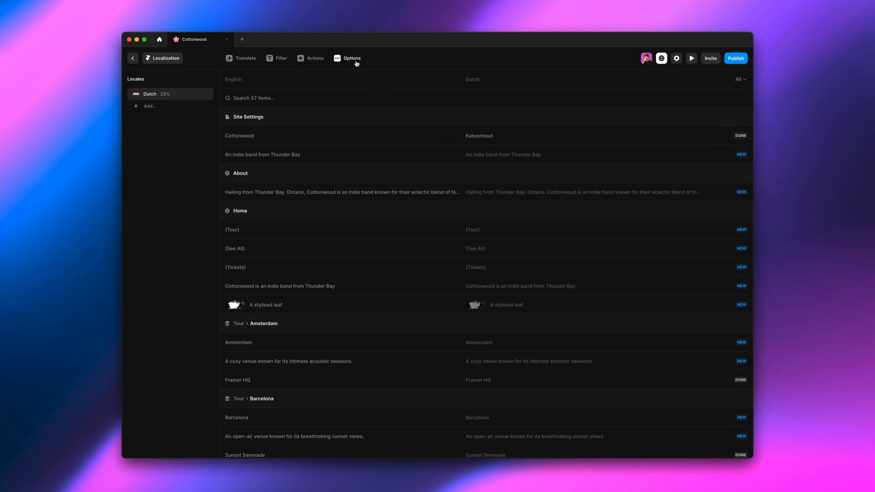
Add 'Never translate the word Cottonwood' to the AI Style, then translate the Home page texts
left_click(347, 58)
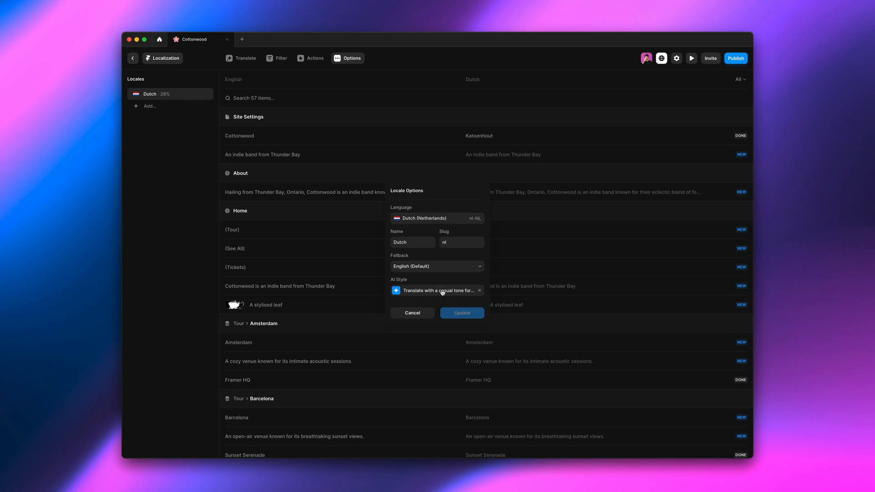
left_click(436, 290)
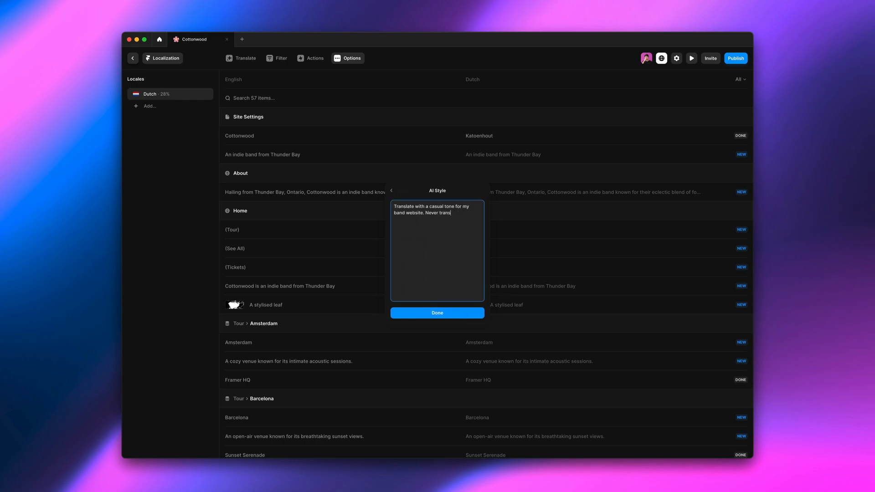
type("late the word \"Cottonwood\".")
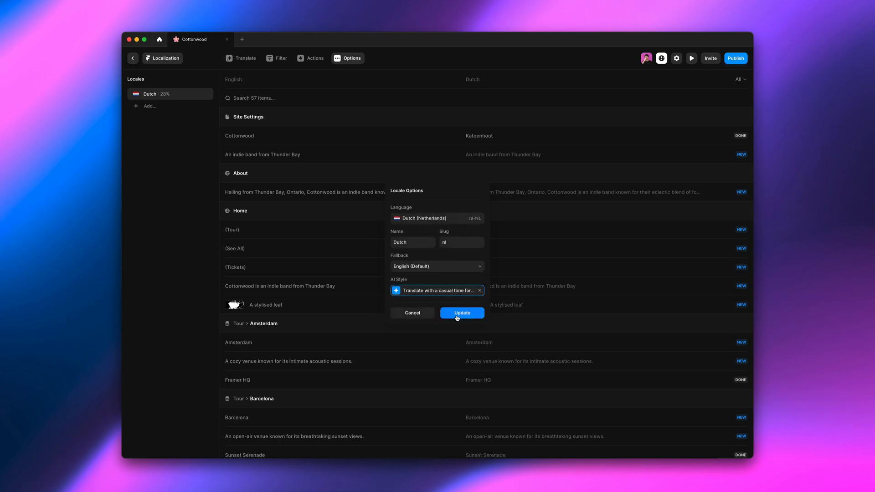
left_click(462, 313)
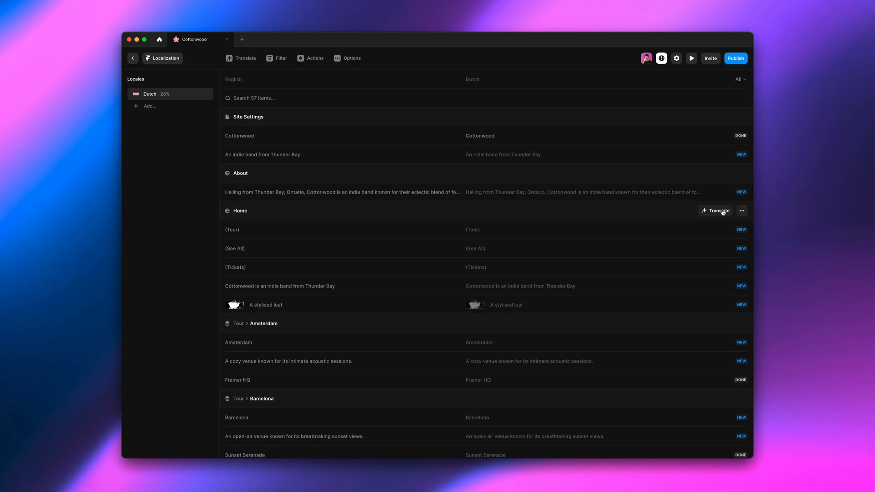
left_click(718, 211)
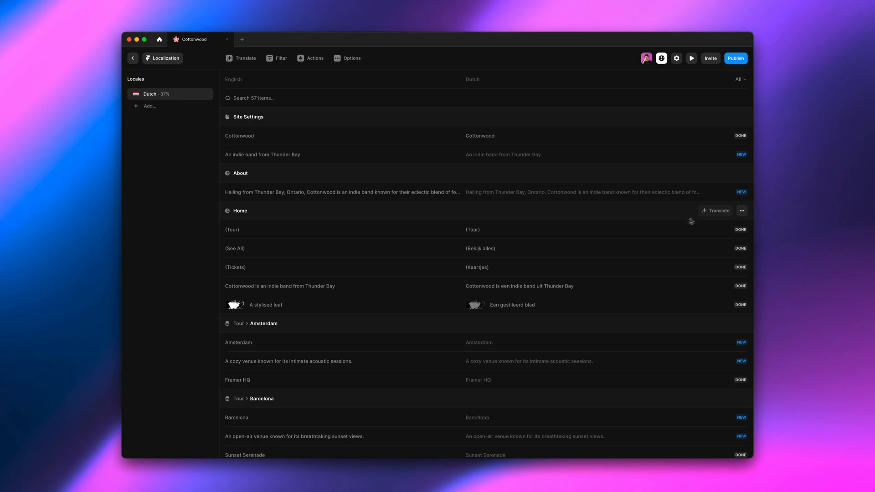
mouse_move(259, 68)
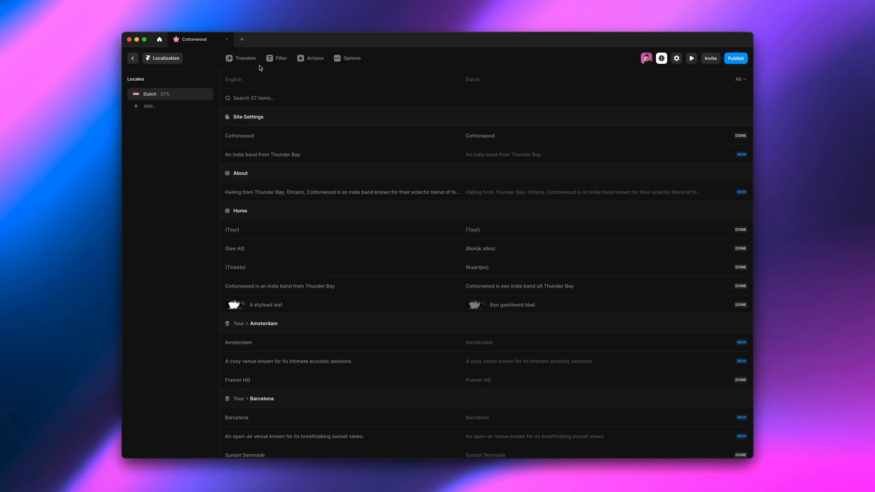
Filter to Navigation, translate its labels into Dutch (Over, Tournee), and return to the canvas
left_click(278, 58)
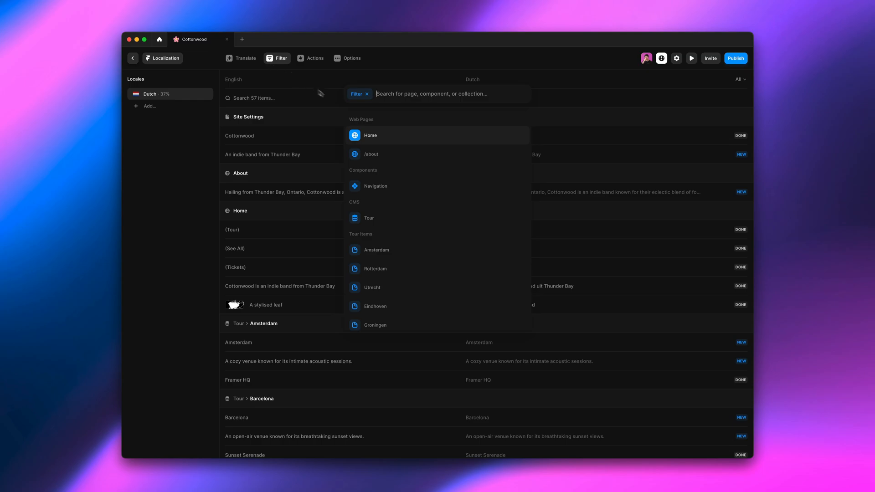
left_click(375, 186)
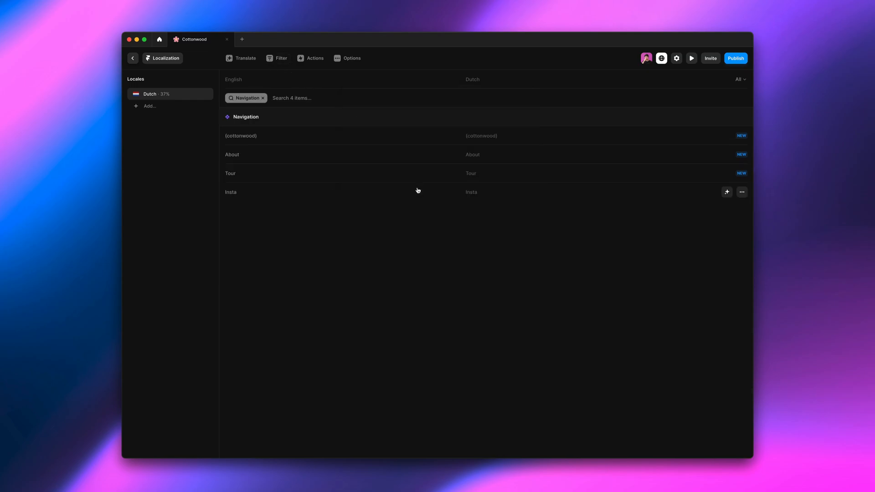
left_click(243, 58)
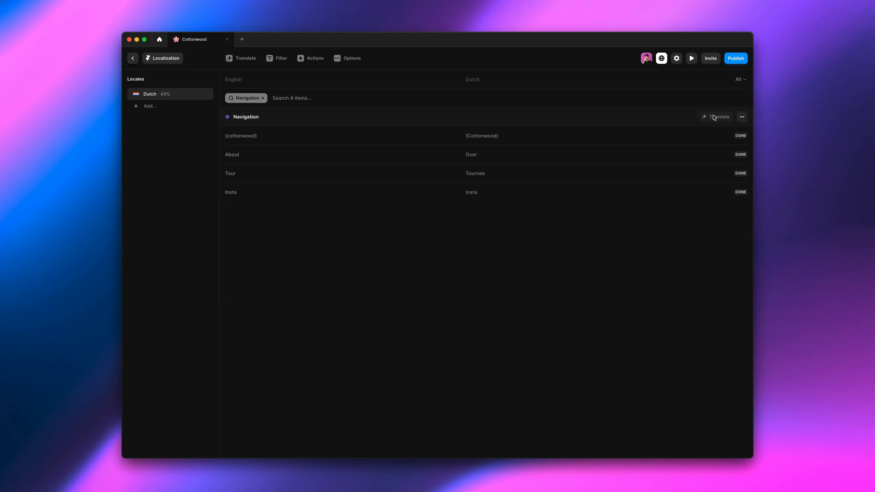
left_click(132, 58)
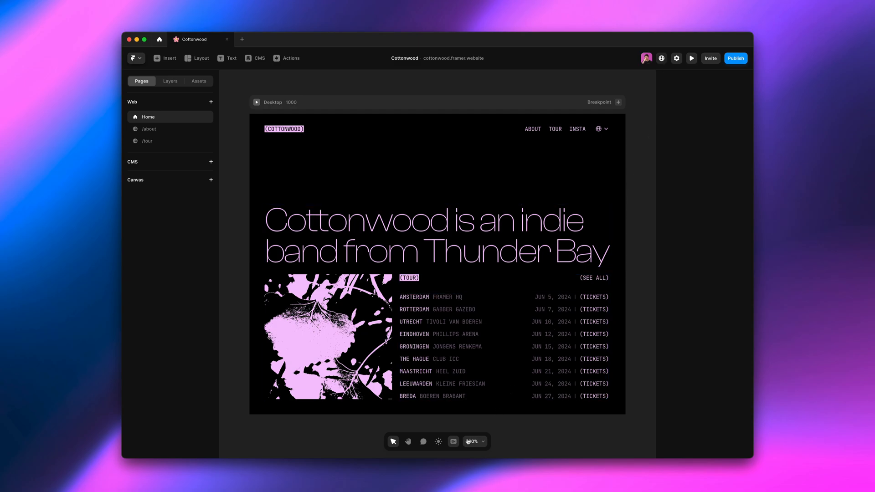
left_click(453, 441)
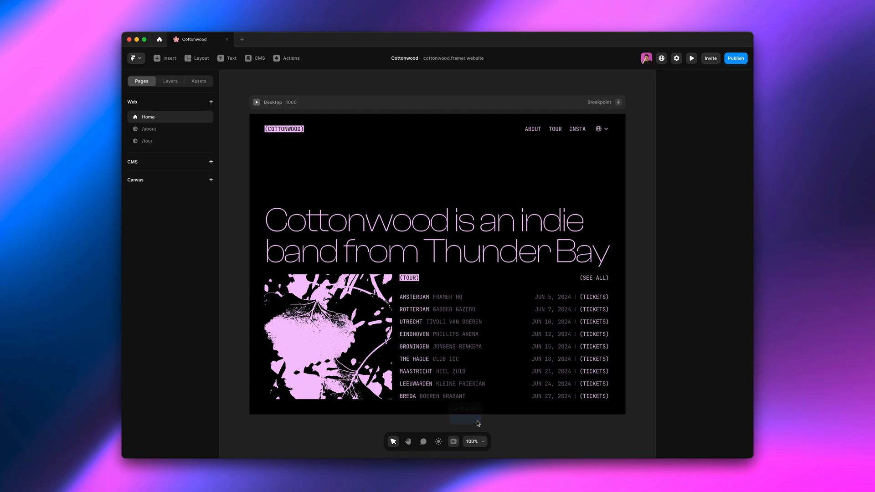
left_click(601, 129)
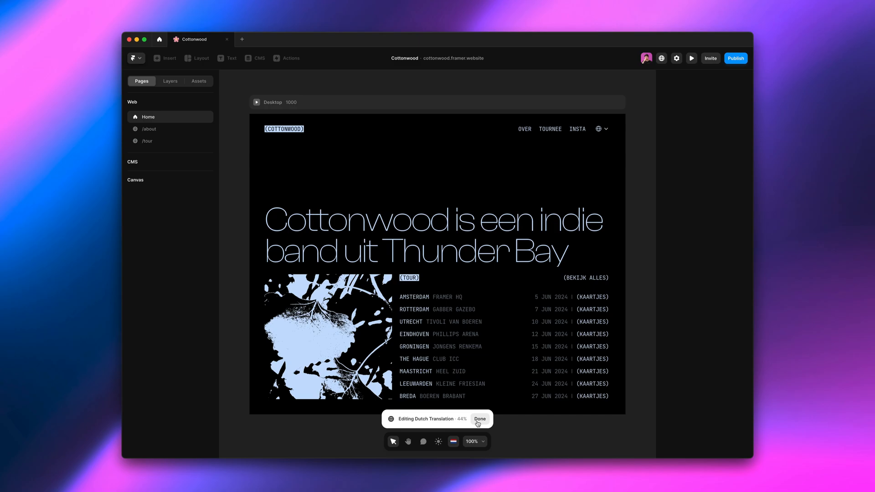
left_click(478, 418)
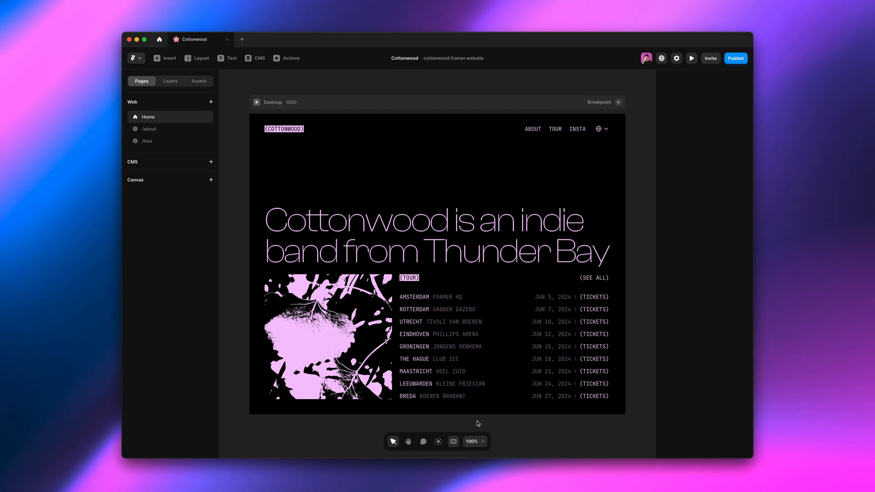
mouse_move(675, 65)
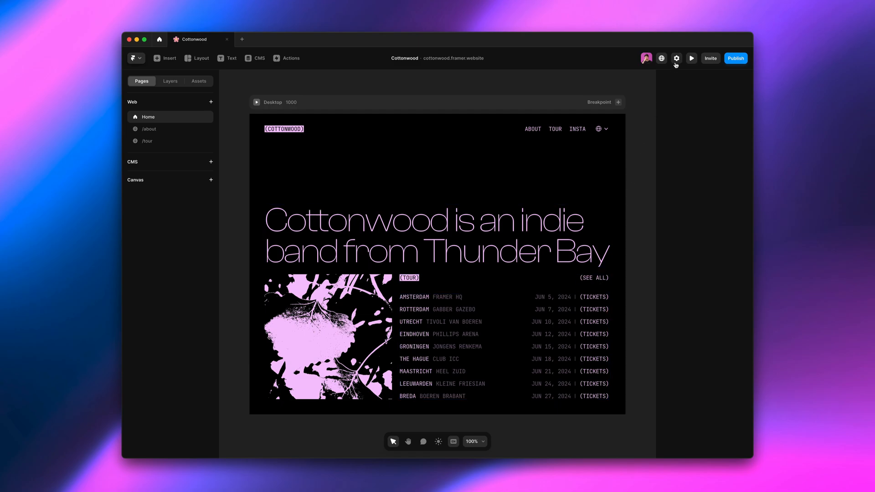
Turn on Automatic Locale in General site settings and publish the update live
left_click(675, 57)
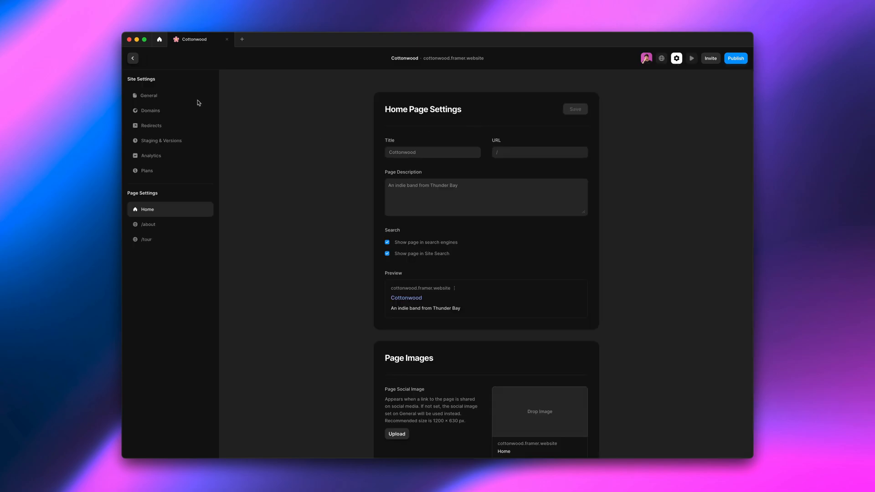
left_click(148, 95)
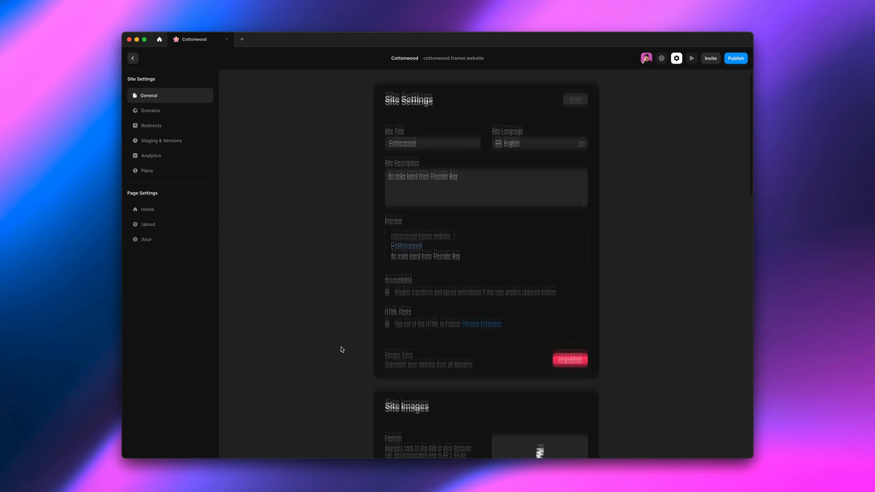
scroll("down", 3)
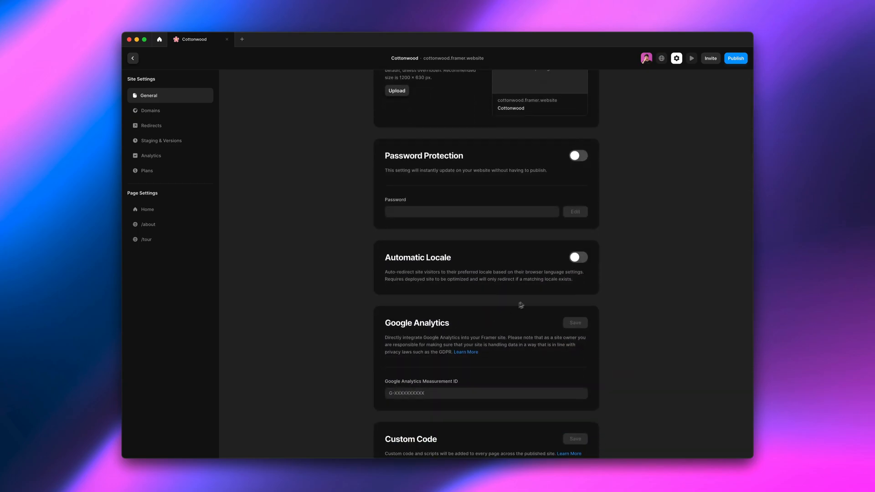
left_click(577, 256)
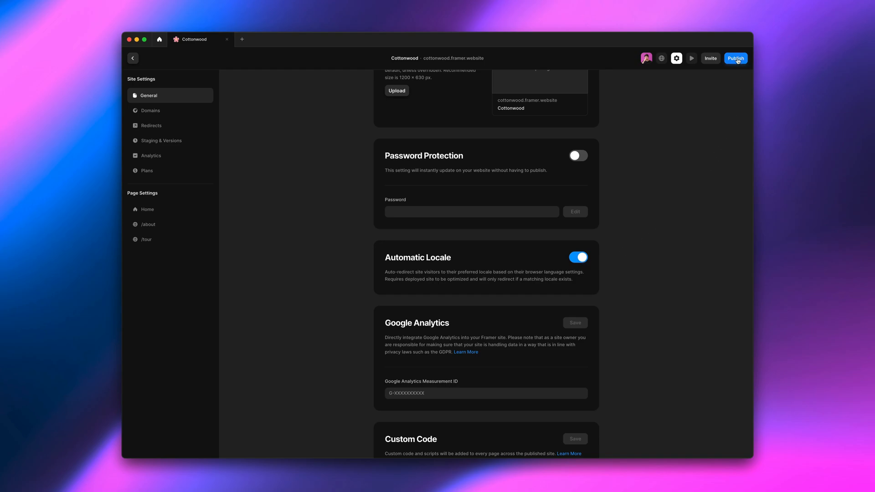
left_click(735, 58)
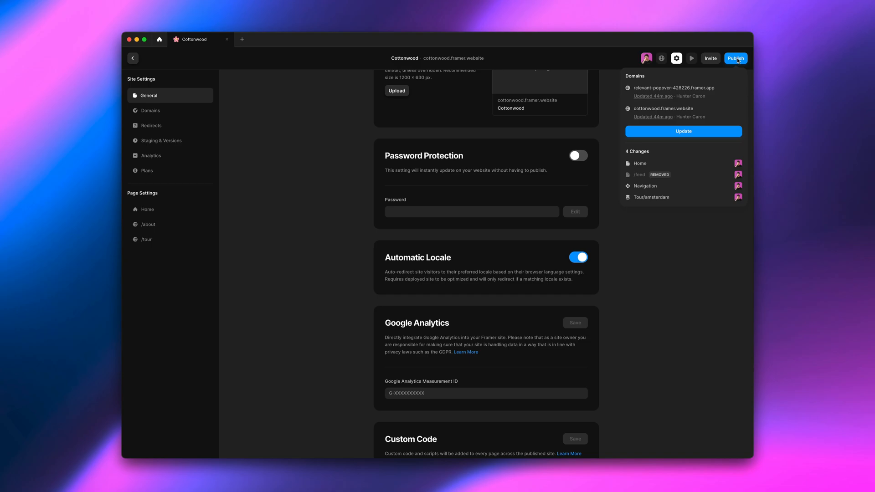
left_click(683, 131)
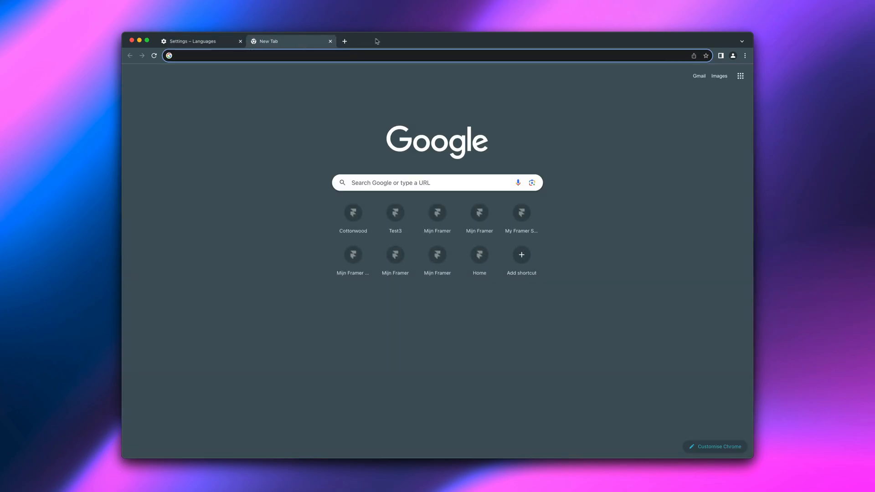
Open the live Cottonwood site, first shown in Dutch, and switch it to English
left_click(353, 214)
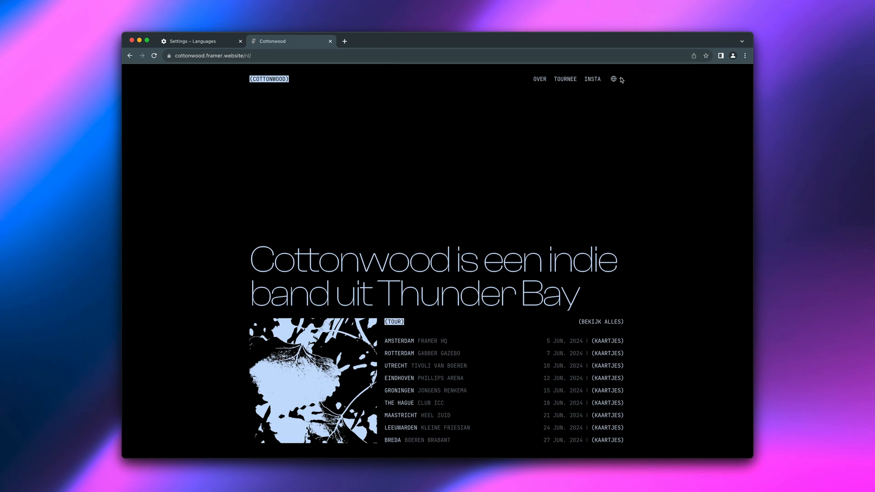
left_click(613, 79)
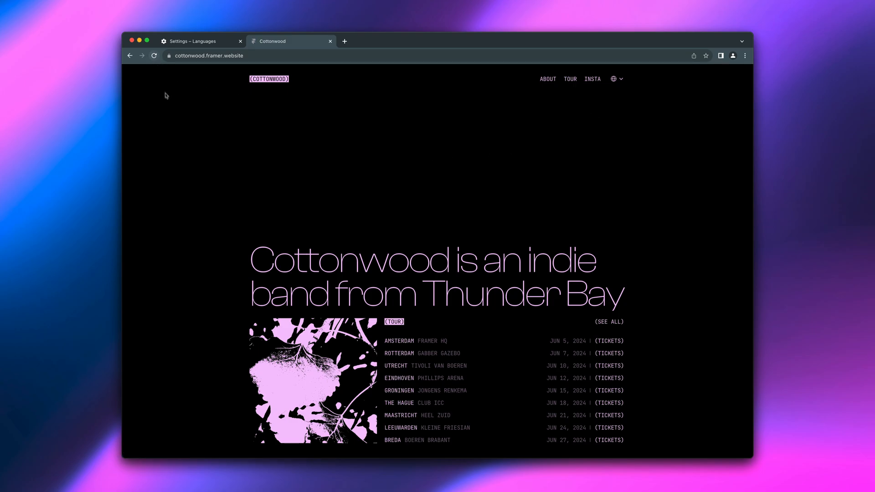
mouse_move(171, 125)
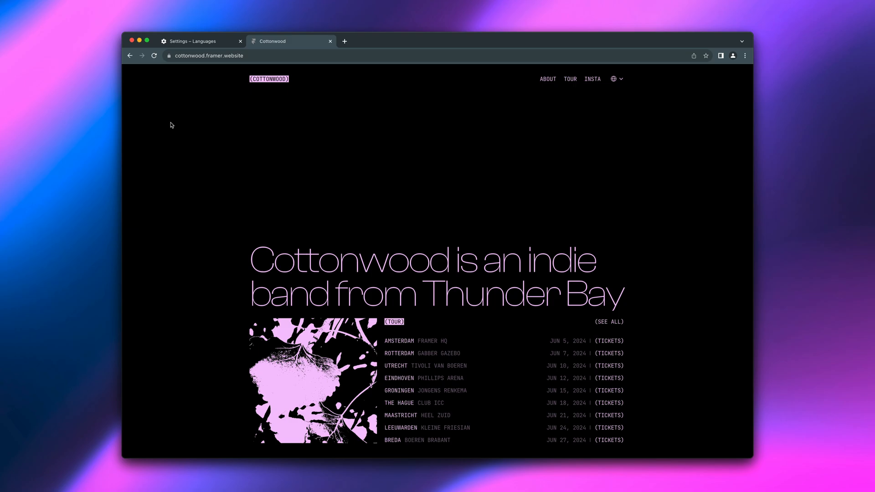